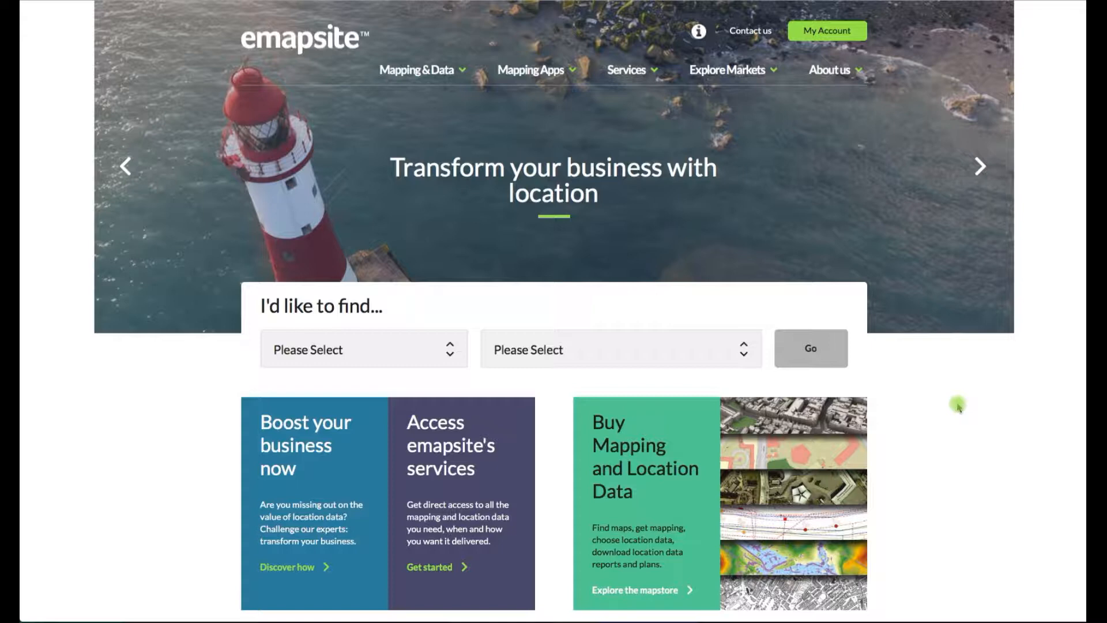
{"action": "mouse_move", "coordinate": [955, 408]}
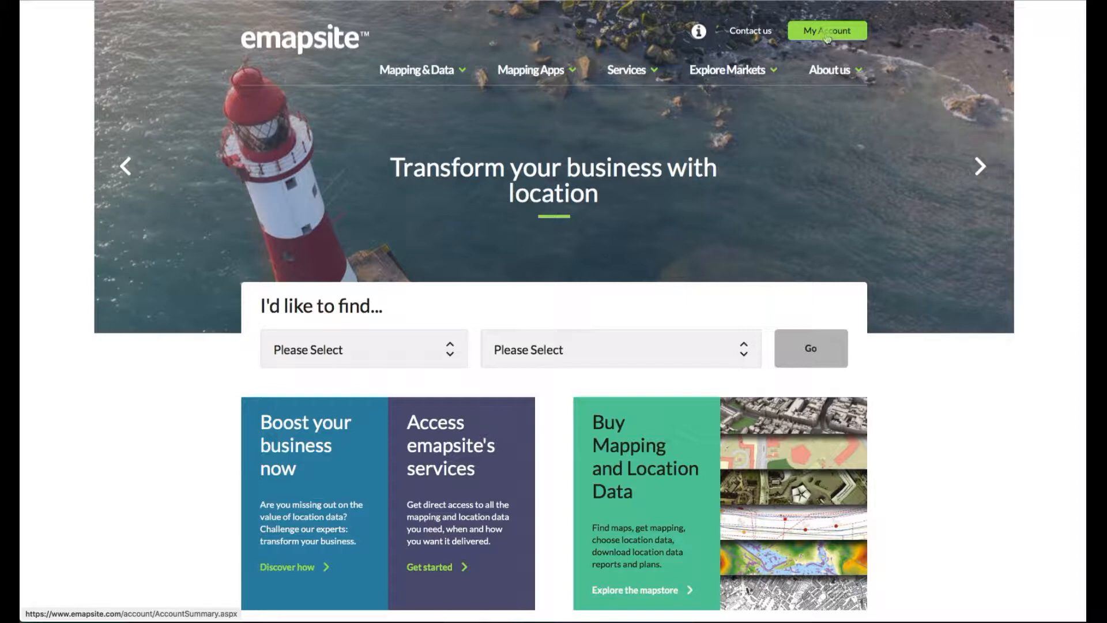
{"action": "left_click", "coordinate": [826, 31]}
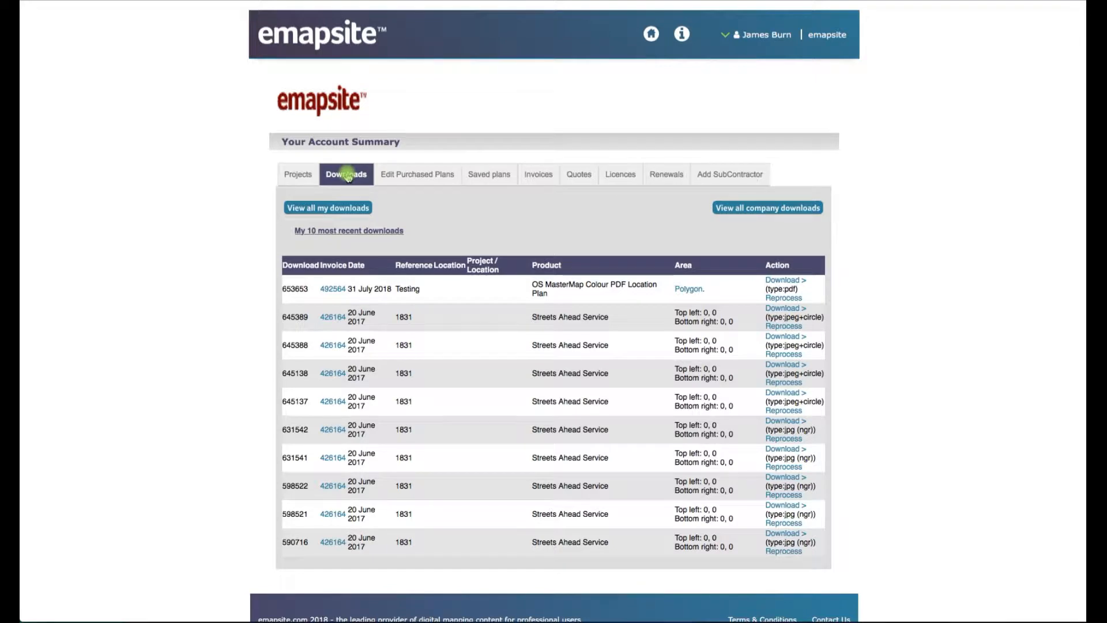
{"action": "left_click", "coordinate": [418, 174]}
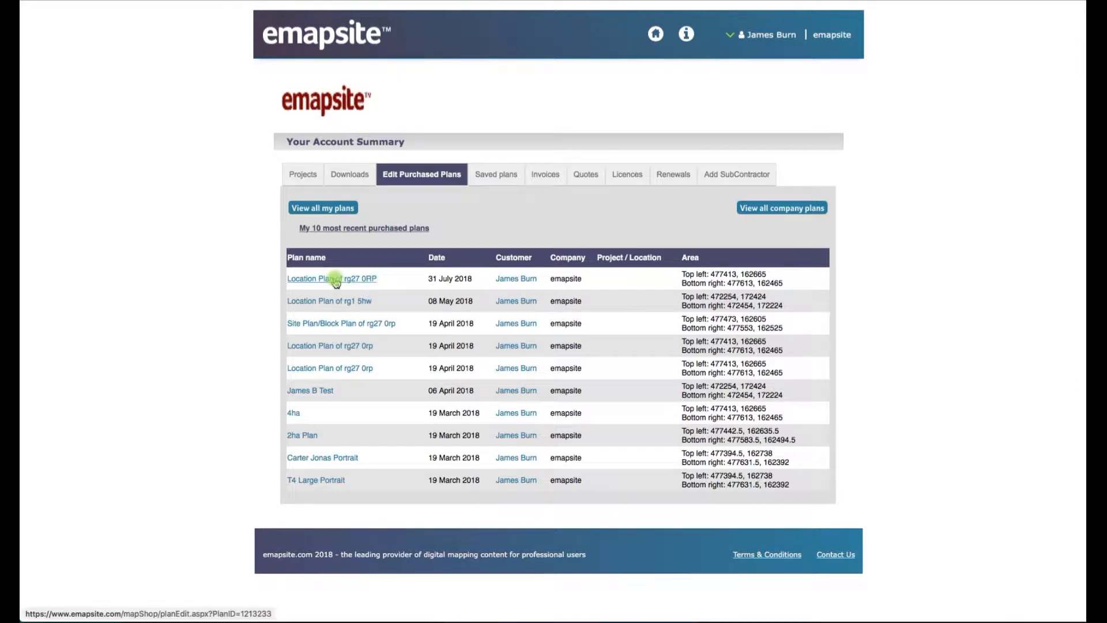
{"action": "left_click", "coordinate": [323, 278]}
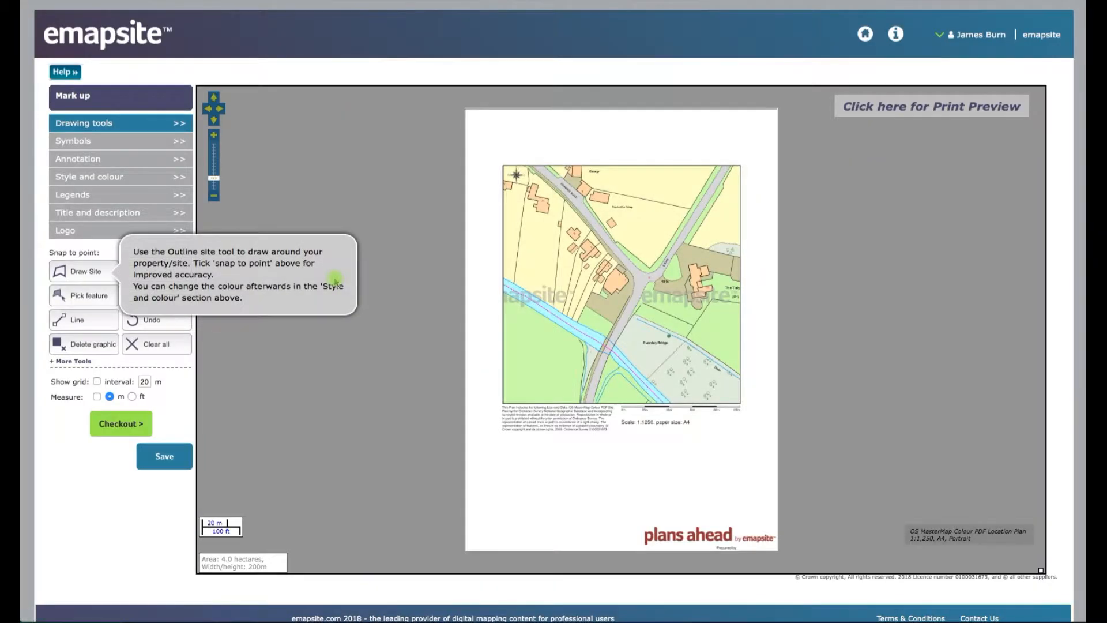
{"action": "mouse_move", "coordinate": [354, 129]}
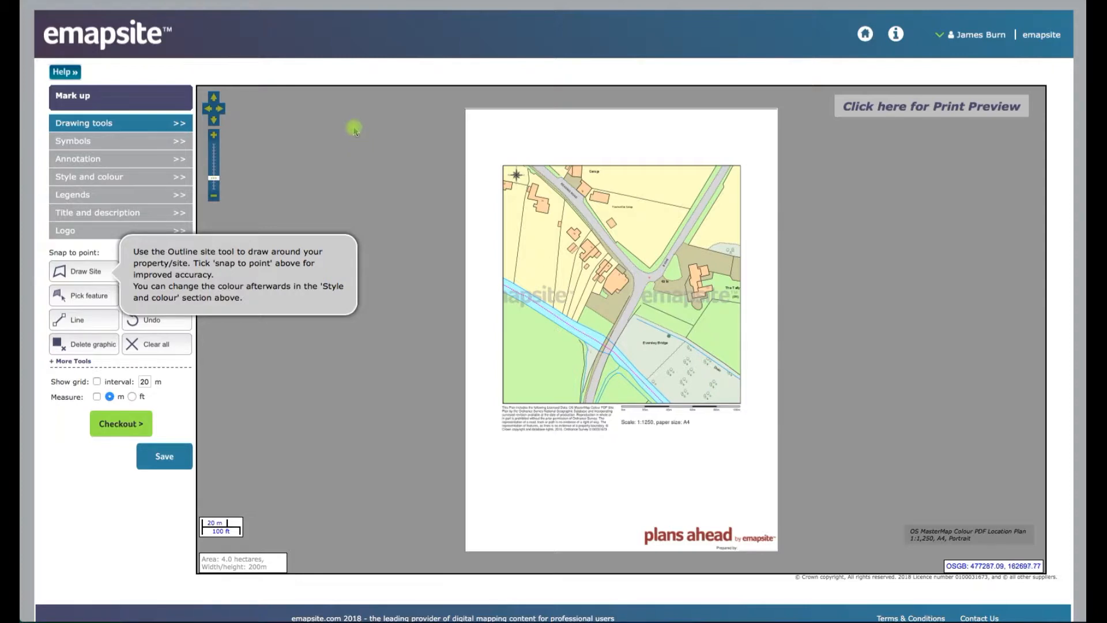
{"action": "mouse_move", "coordinate": [362, 75]}
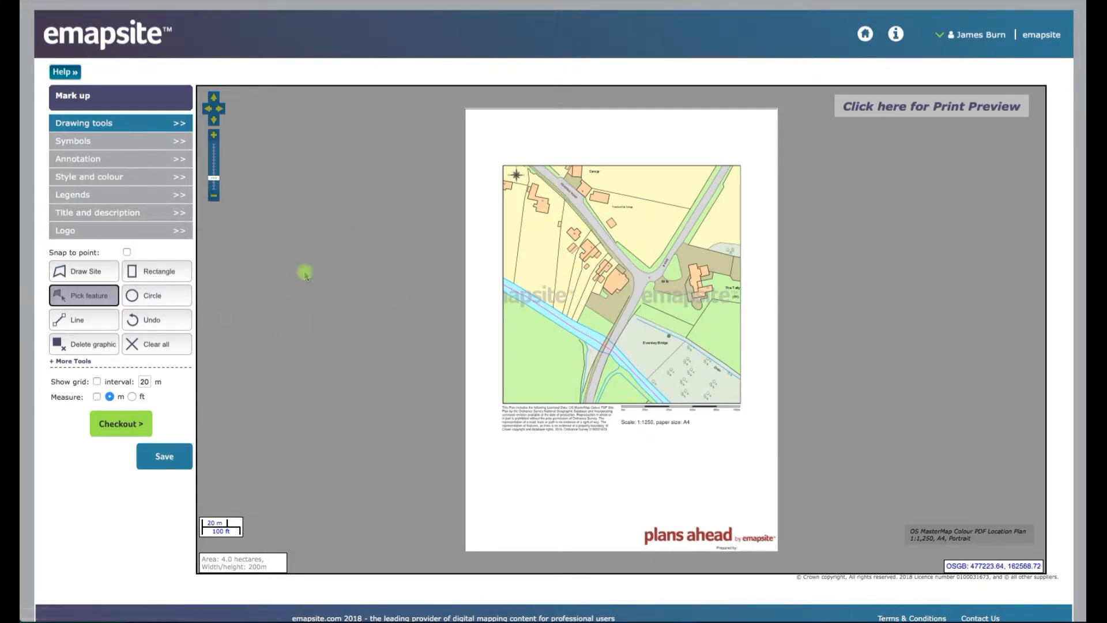
Dismiss the Draw Site tip and switch to the Pick feature drawing tool
{"action": "left_click", "coordinate": [617, 281]}
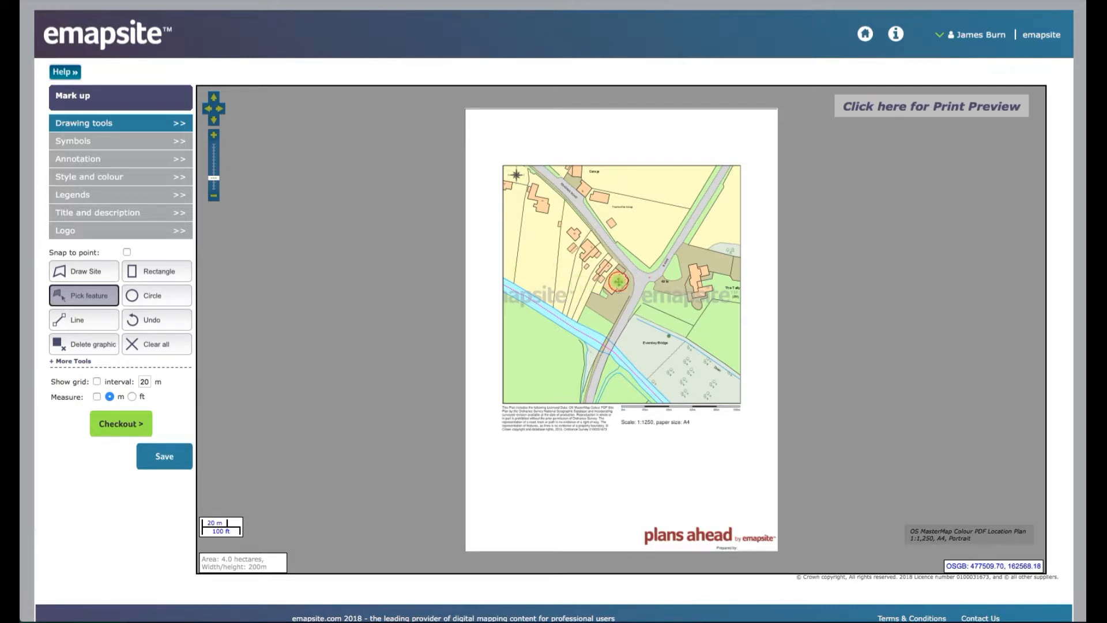
Pick the building beside the central road junction so it is outlined in red
{"action": "left_click", "coordinate": [618, 281]}
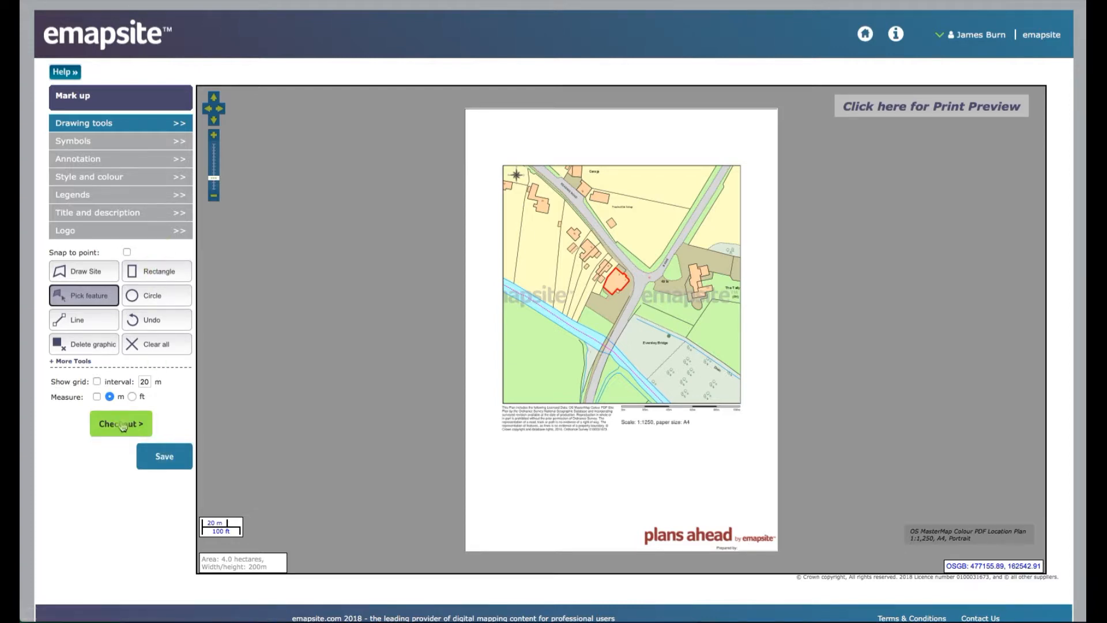
{"action": "mouse_move", "coordinate": [120, 423]}
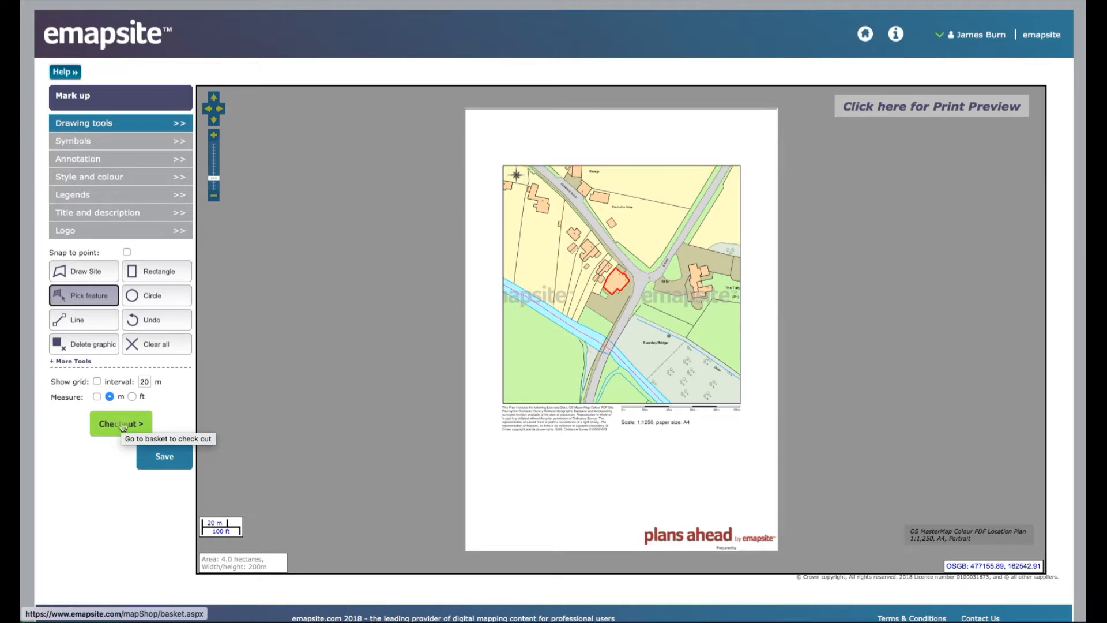
Check out the OS MasterMap colour PDF plan at £0.00 and accept its licences
{"action": "left_click", "coordinate": [120, 423]}
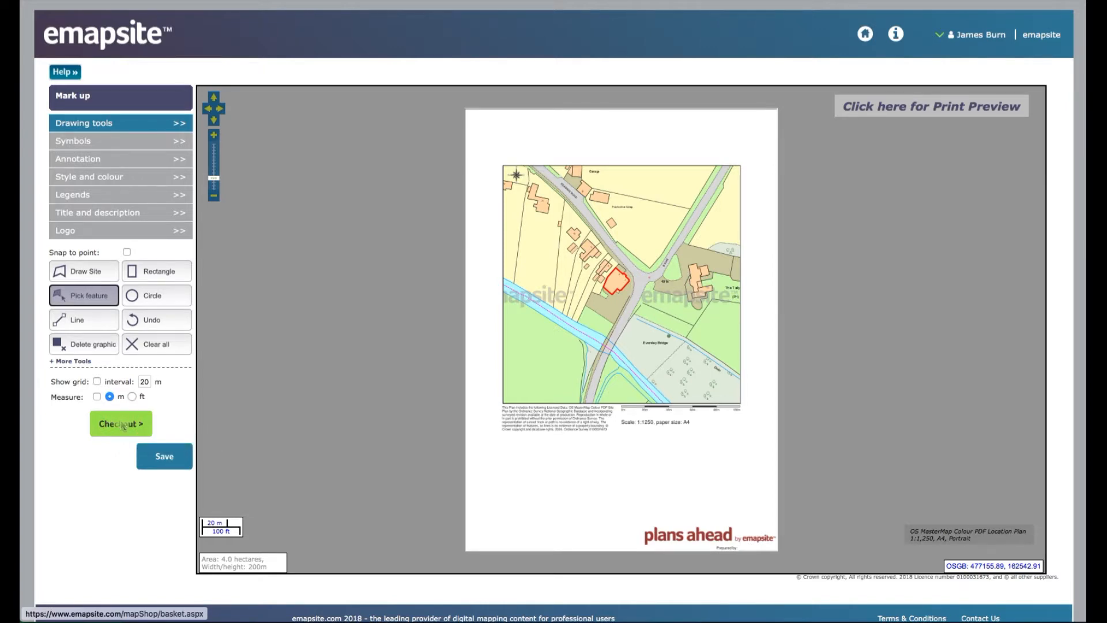
{"action": "left_click", "coordinate": [120, 423]}
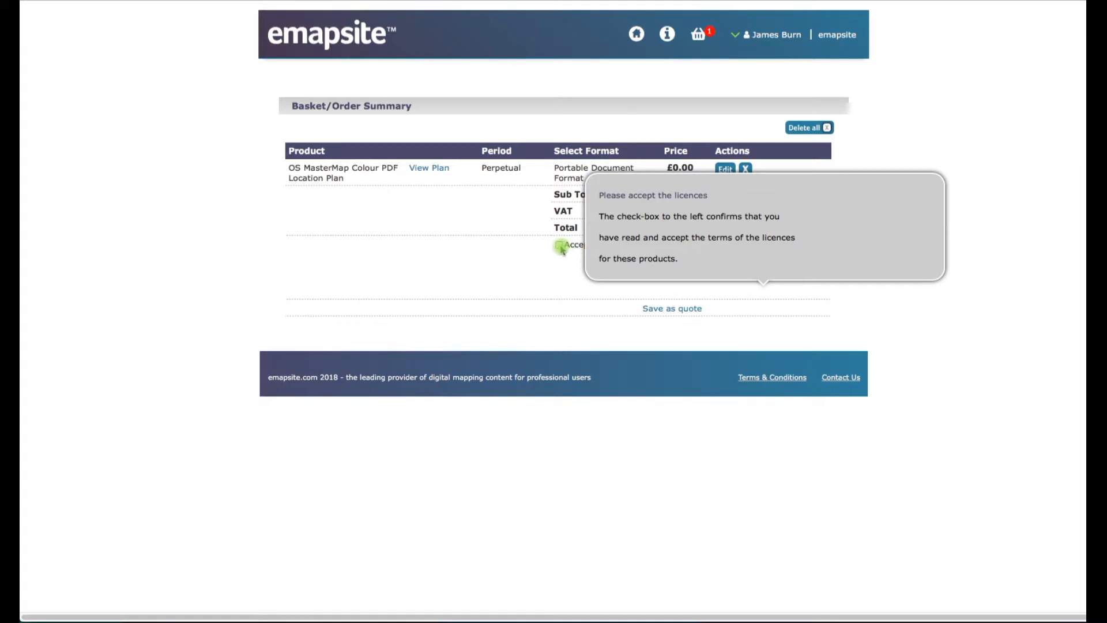
{"action": "left_click", "coordinate": [559, 245]}
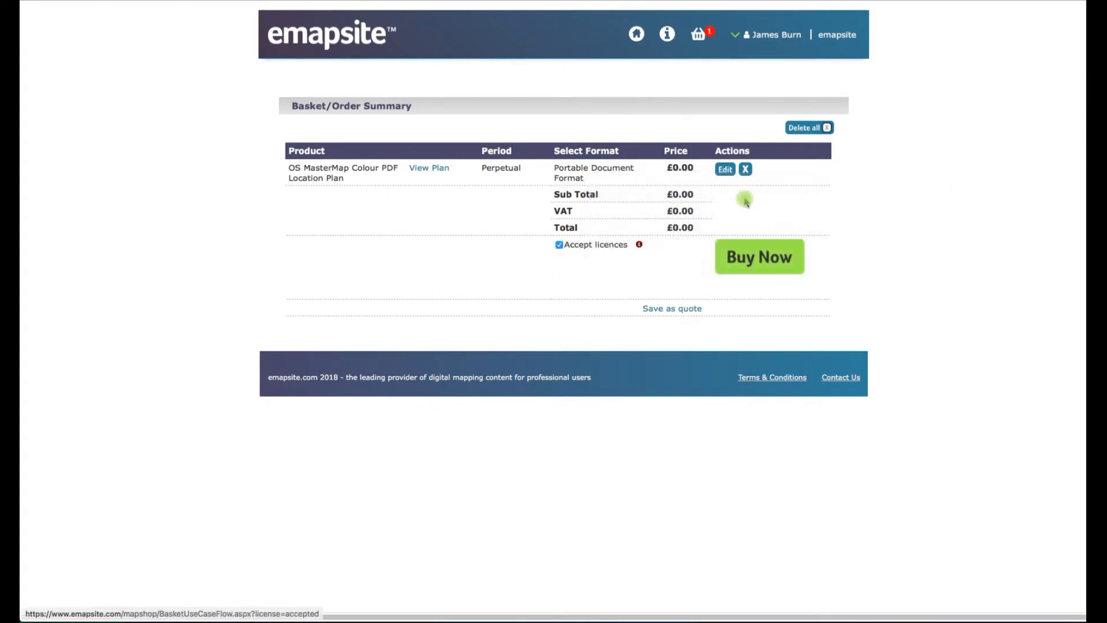
{"action": "mouse_move", "coordinate": [708, 214]}
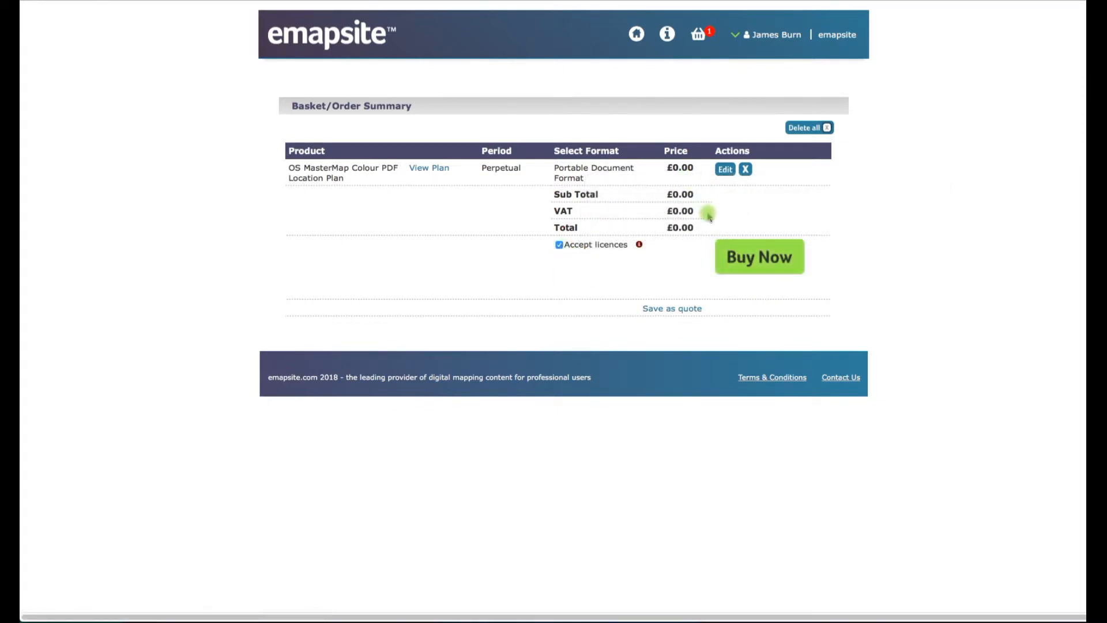